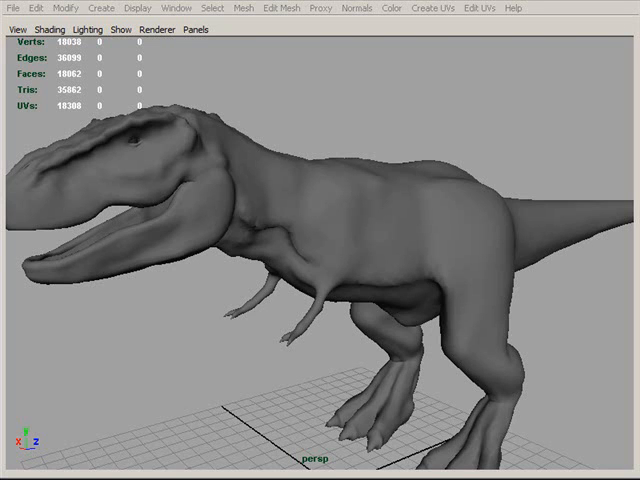
{"action": "mouse_move", "coordinate": [292, 220]}
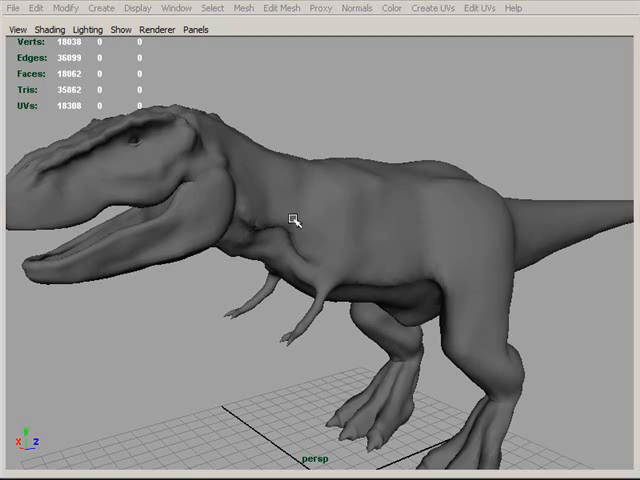
Orbit around the T-rex, zoom toward the head and select the mesh to reach the neck edge loop
{"action": "left_click_drag", "start_coordinate": [300, 220], "coordinate": [430, 360]}
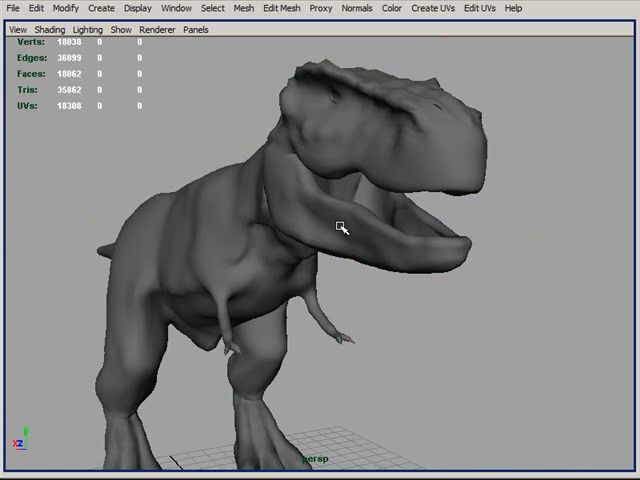
{"action": "mouse_move", "coordinate": [348, 388]}
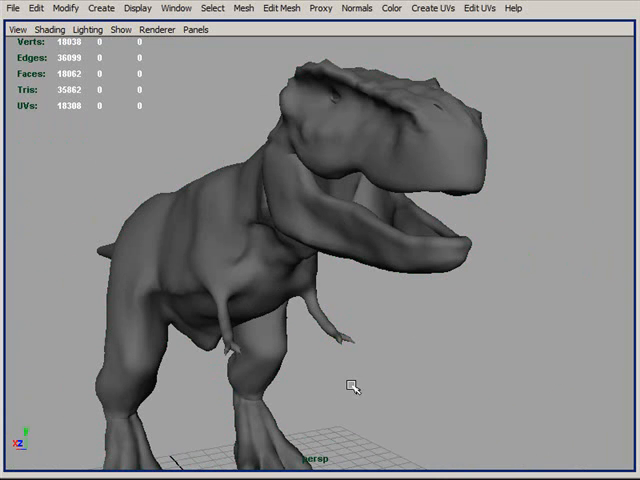
{"action": "mouse_move", "coordinate": [298, 222]}
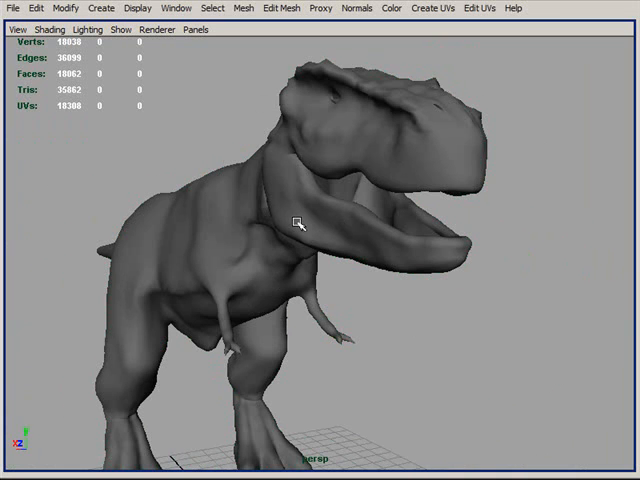
{"action": "mouse_move", "coordinate": [290, 216]}
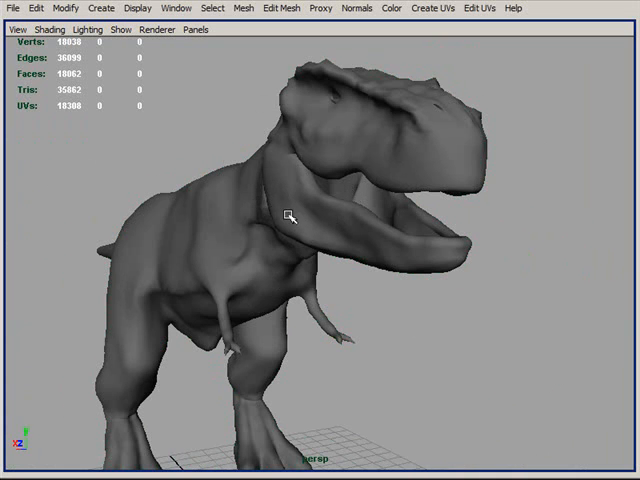
{"action": "mouse_move", "coordinate": [378, 268]}
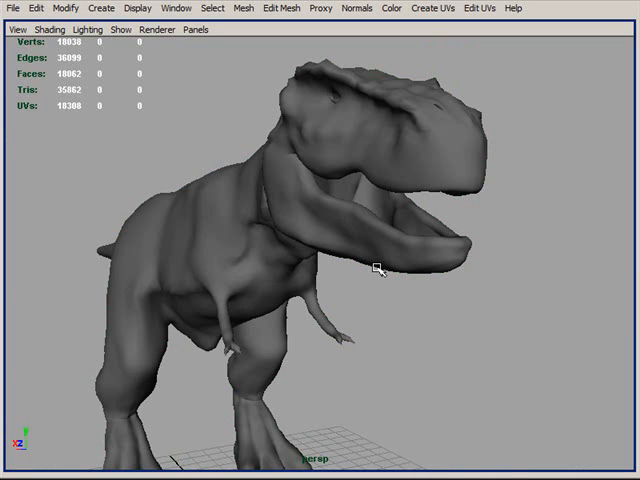
{"action": "left_click_drag", "start_coordinate": [376, 268], "coordinate": [436, 356]}
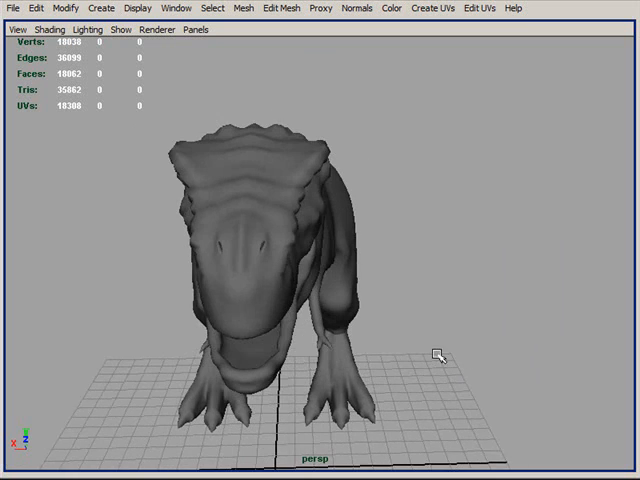
{"action": "left_click_drag", "start_coordinate": [430, 356], "coordinate": [396, 276]}
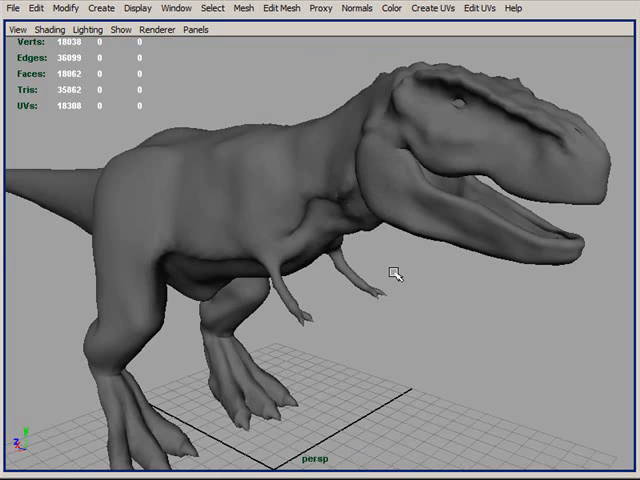
{"action": "scroll", "scroll_direction": "down", "scroll_amount": 3}
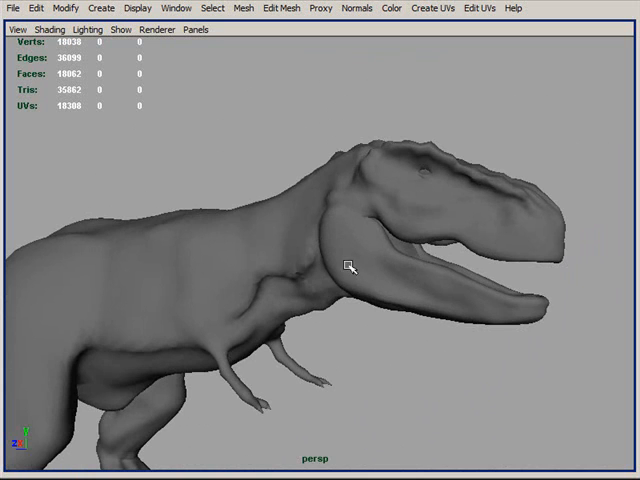
{"action": "mouse_move", "coordinate": [368, 412]}
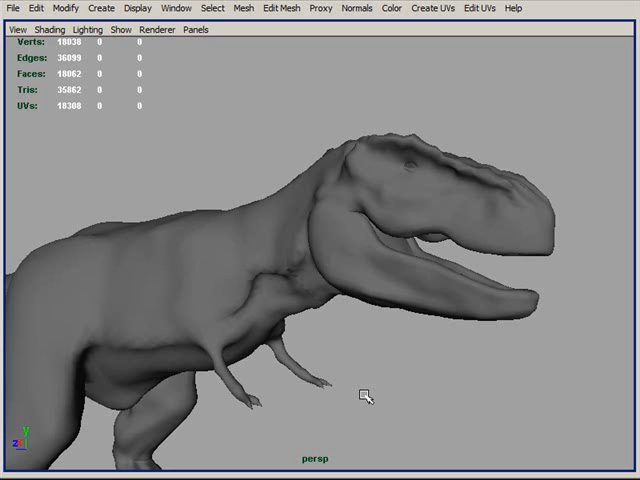
{"action": "mouse_move", "coordinate": [362, 392]}
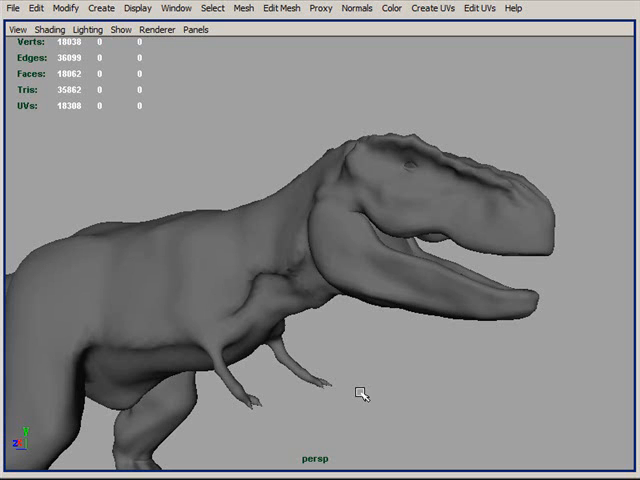
{"action": "left_click_drag", "start_coordinate": [362, 392], "coordinate": [340, 364]}
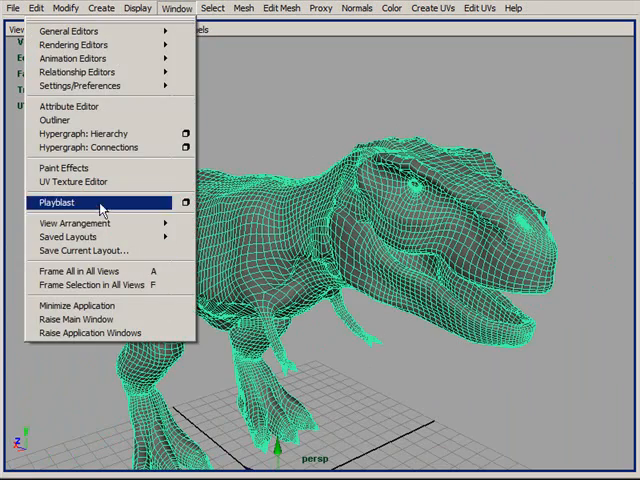
{"action": "left_click", "coordinate": [76, 180]}
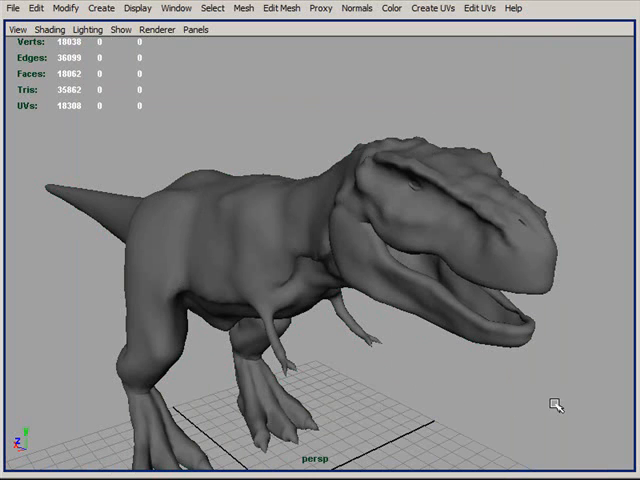
{"action": "mouse_move", "coordinate": [378, 388]}
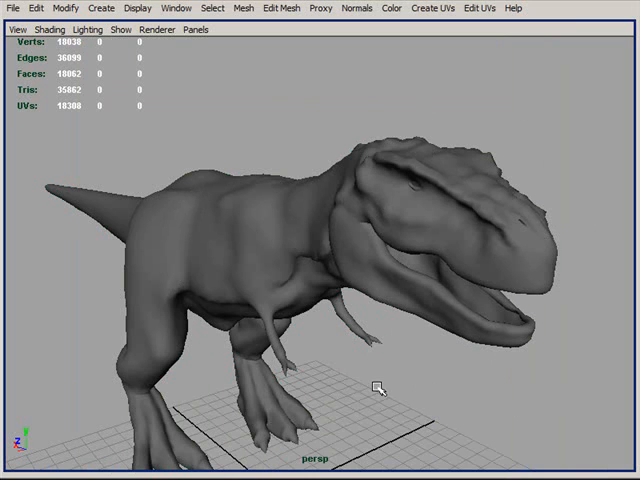
{"action": "mouse_move", "coordinate": [448, 308]}
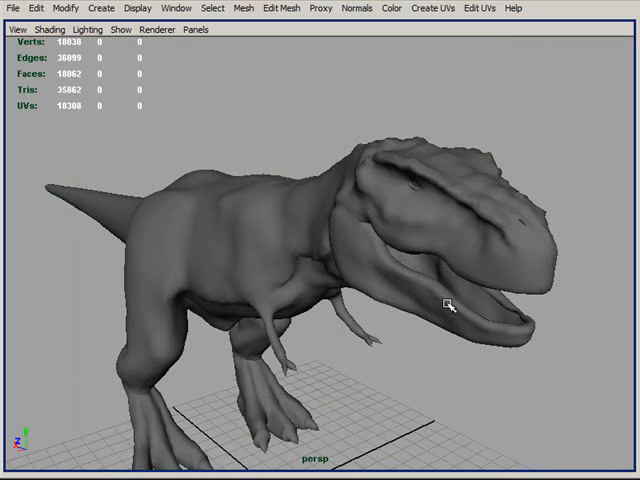
{"action": "mouse_move", "coordinate": [384, 322]}
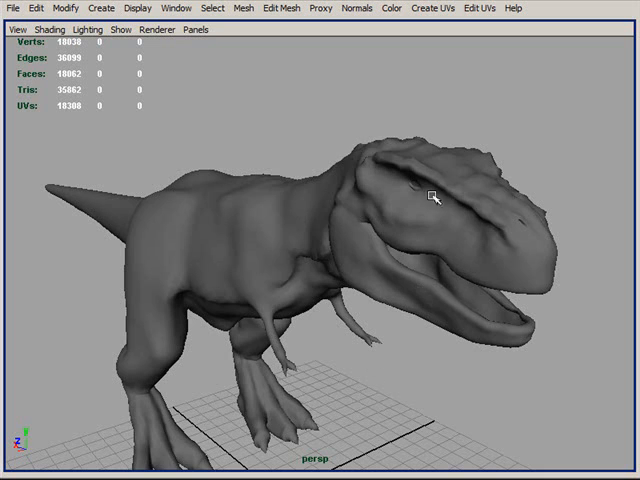
{"action": "mouse_move", "coordinate": [336, 182]}
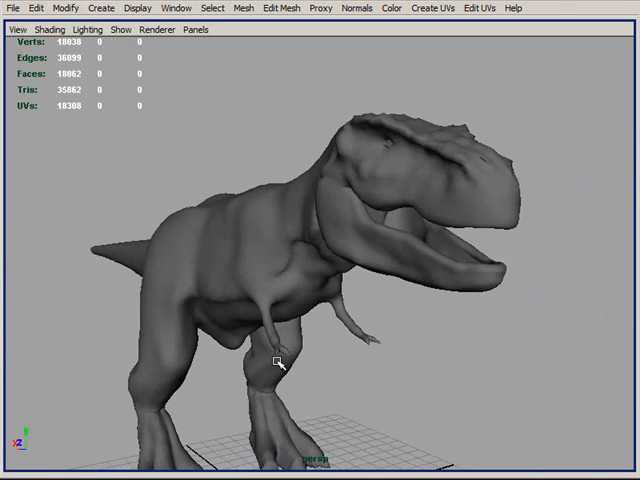
{"action": "left_click_drag", "start_coordinate": [280, 364], "coordinate": [308, 188]}
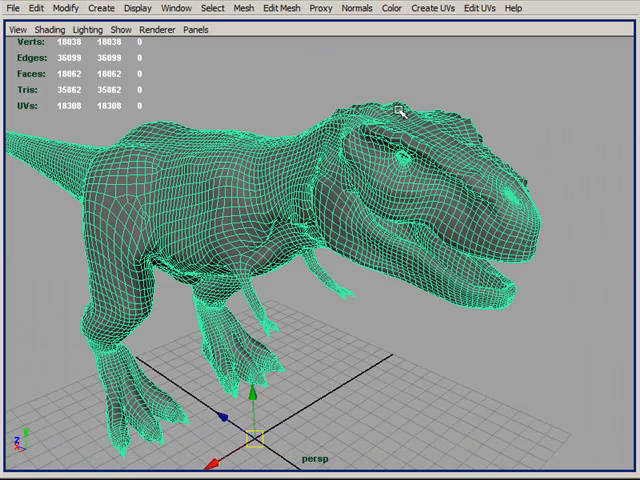
{"action": "mouse_move", "coordinate": [344, 164]}
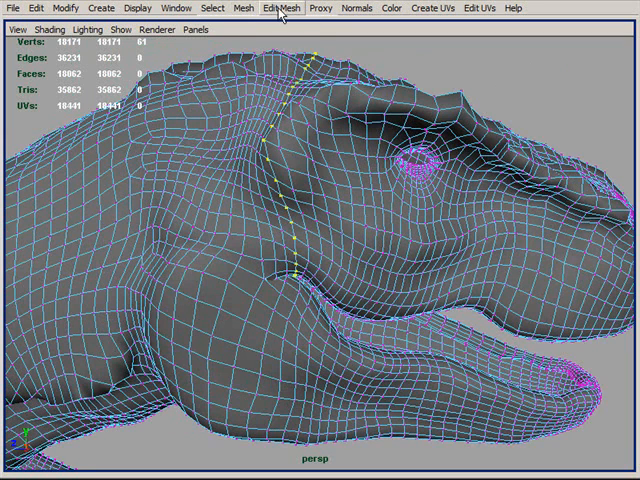
Detach the mesh along the selected neck edge loop via Edit Mesh > Detach Component
{"action": "left_click", "coordinate": [284, 8]}
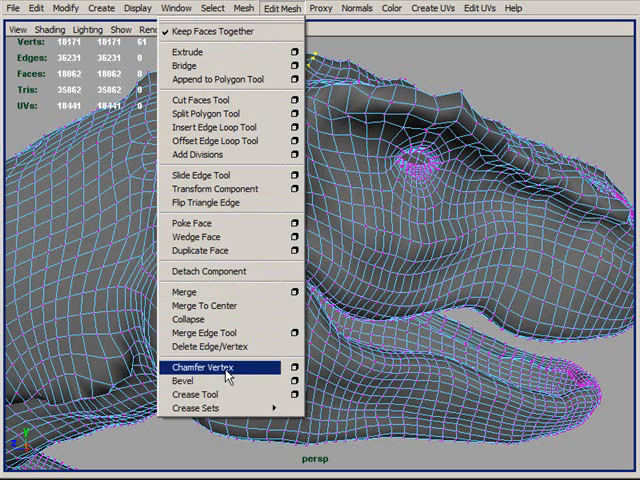
{"action": "left_click", "coordinate": [202, 366]}
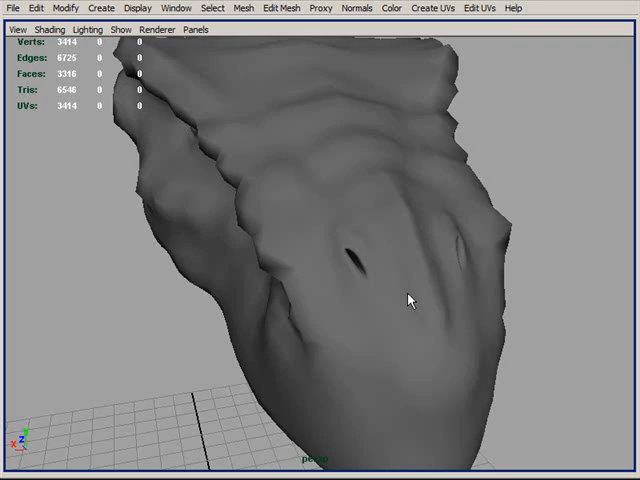
Orbit to inspect the separated head piece before selecting it
{"action": "left_click_drag", "start_coordinate": [408, 300], "coordinate": [344, 122]}
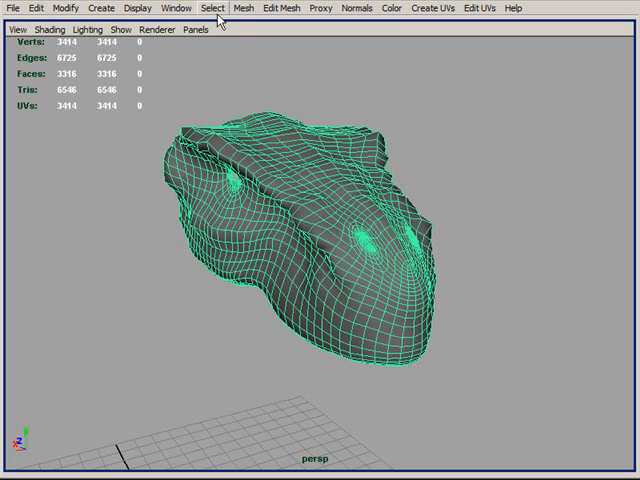
In the Hypershade, assign a checker-textured lambert3 material to the head mesh
{"action": "left_click", "coordinate": [176, 8]}
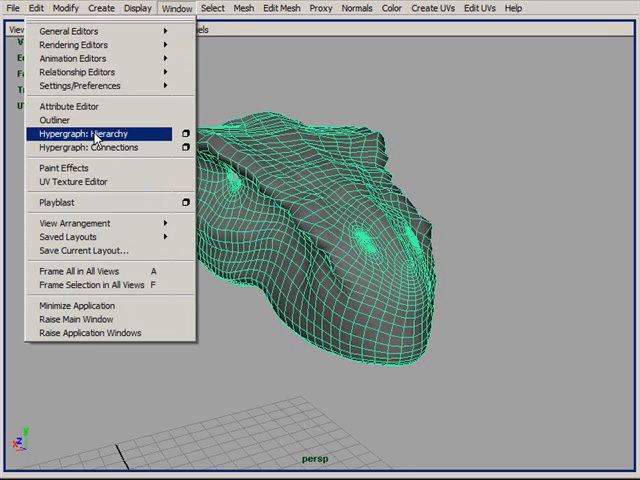
{"action": "mouse_move", "coordinate": [72, 44]}
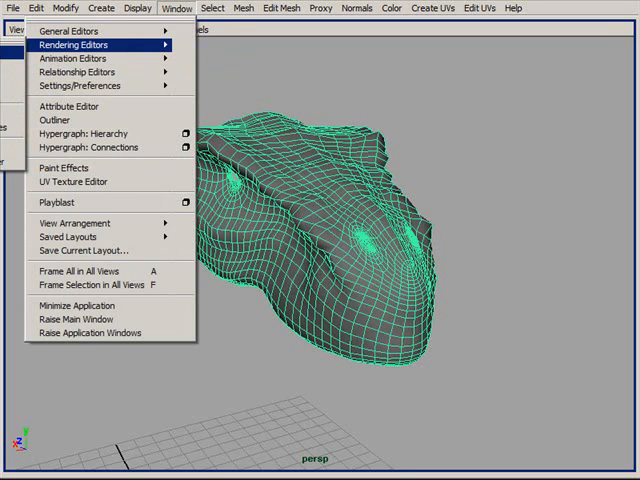
{"action": "left_click", "coordinate": [72, 44]}
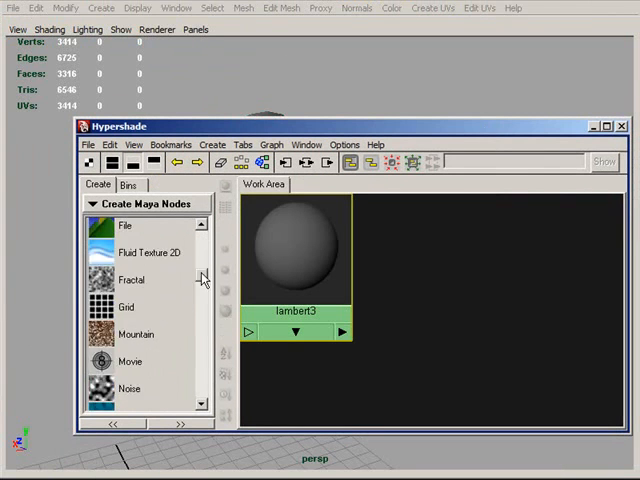
{"action": "scroll", "scroll_direction": "up", "scroll_amount": 3}
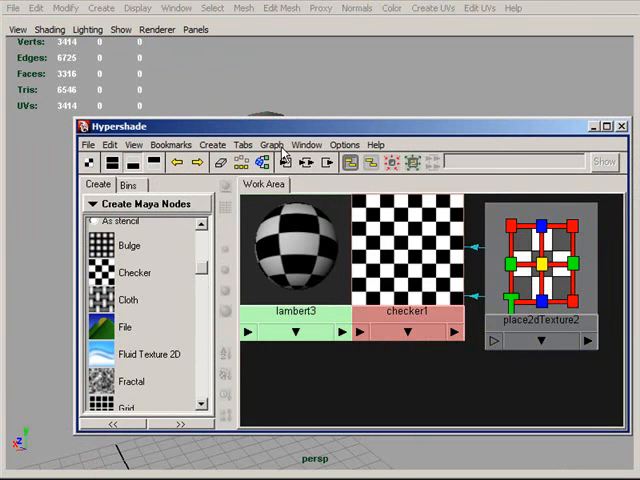
{"action": "left_click", "coordinate": [624, 126]}
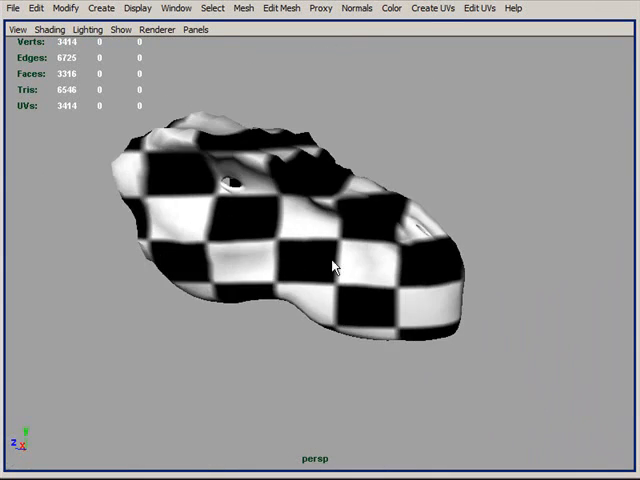
{"action": "mouse_move", "coordinate": [298, 270]}
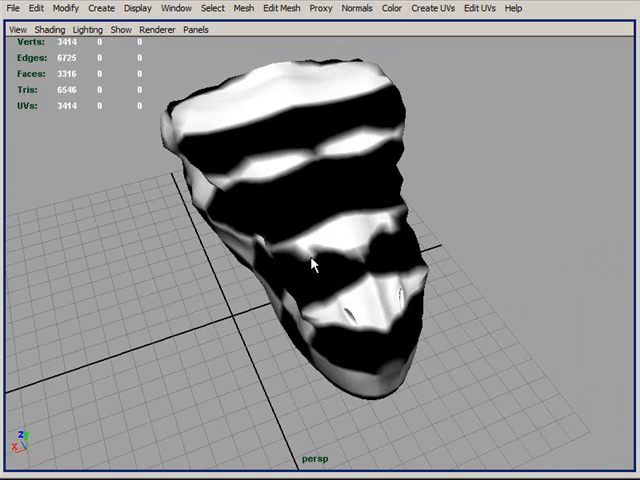
{"action": "mouse_move", "coordinate": [280, 190]}
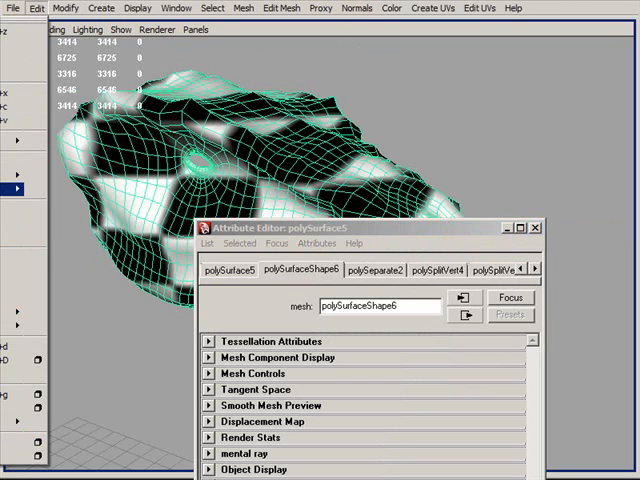
Review the lambert3 material and its checker1 texture in the Attribute Editor, then close it
{"action": "left_click", "coordinate": [36, 8]}
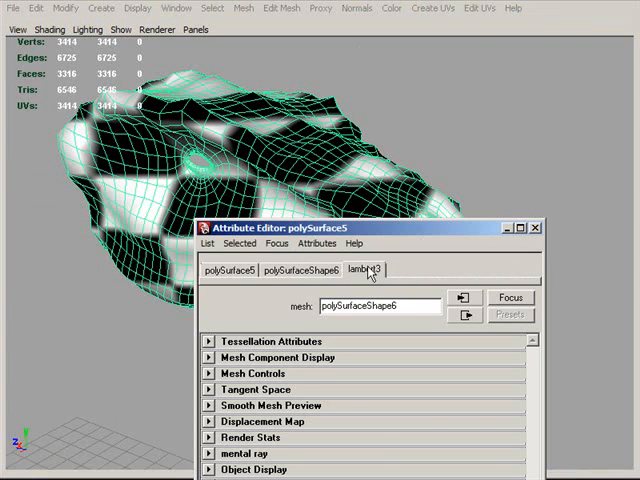
{"action": "left_click", "coordinate": [364, 270]}
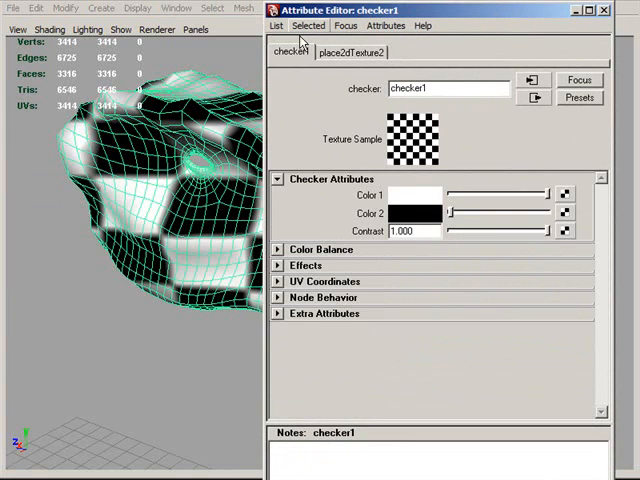
{"action": "left_click", "coordinate": [352, 52]}
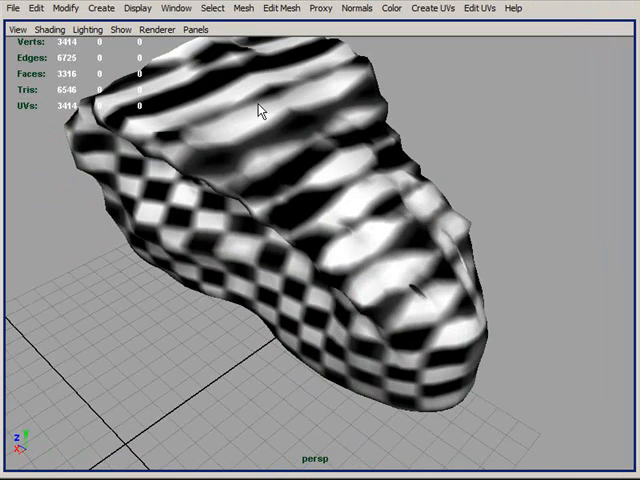
{"action": "mouse_move", "coordinate": [296, 304]}
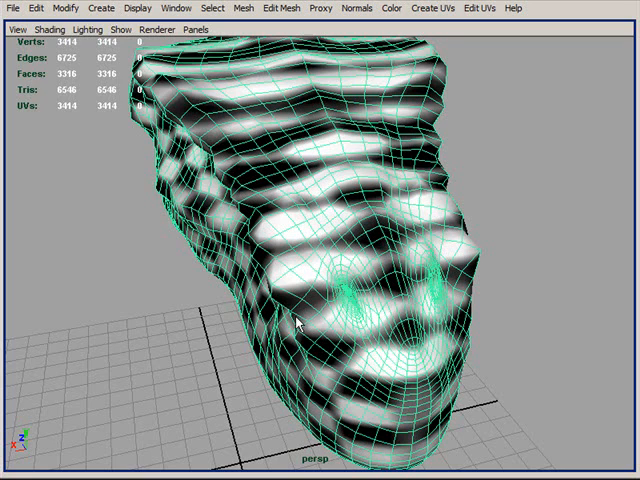
Launch the UV Texture Editor from the Window menu
{"action": "left_click", "coordinate": [176, 8]}
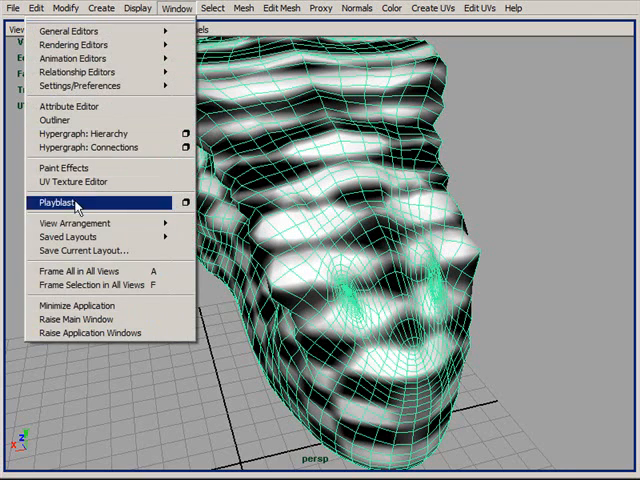
{"action": "left_click", "coordinate": [72, 182]}
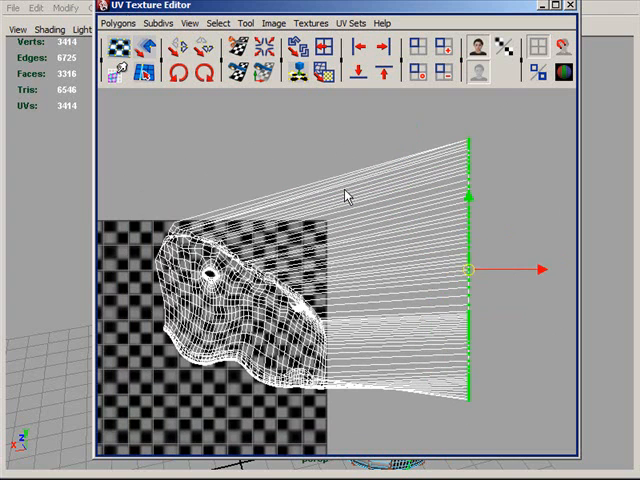
Bring up the Polygons menu of UV operations in the UV Texture Editor
{"action": "left_click", "coordinate": [118, 24]}
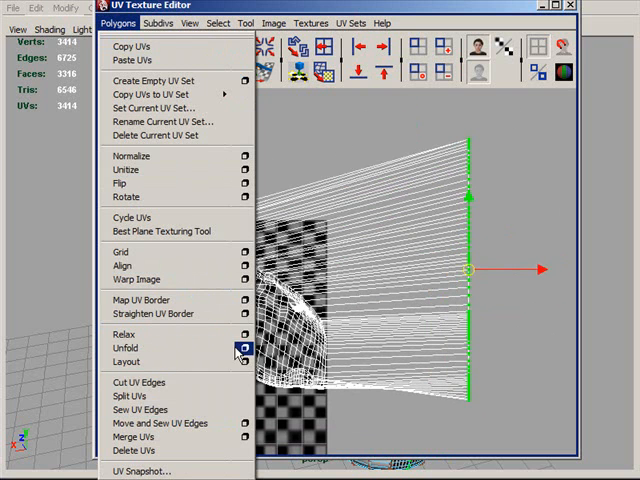
In Unfold UVs Options, set solver weight to about 0.5 and pin selected UVs
{"action": "left_click", "coordinate": [244, 348]}
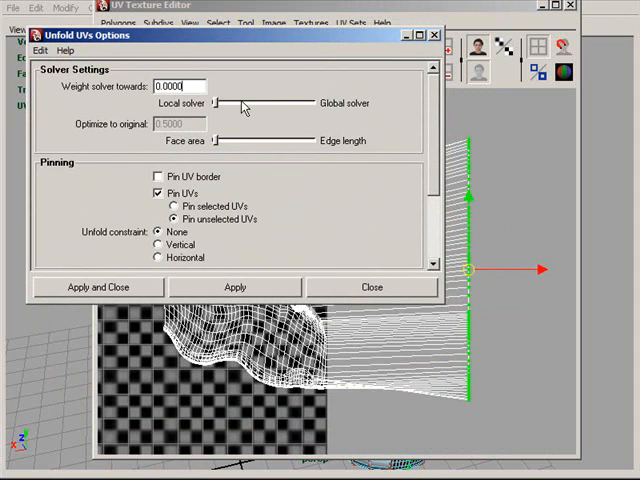
{"action": "left_click_drag", "start_coordinate": [228, 104], "coordinate": [272, 104]}
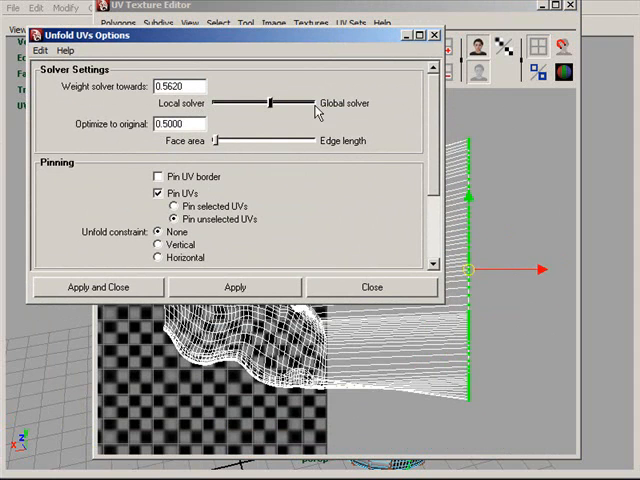
{"action": "left_click_drag", "start_coordinate": [270, 104], "coordinate": [230, 104]}
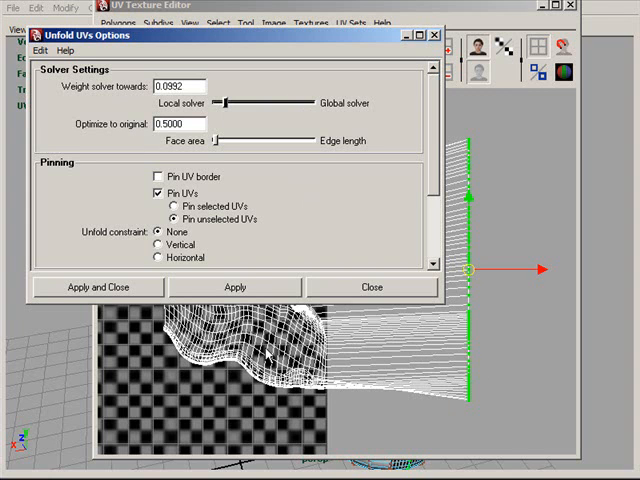
{"action": "left_click_drag", "start_coordinate": [224, 104], "coordinate": [262, 104]}
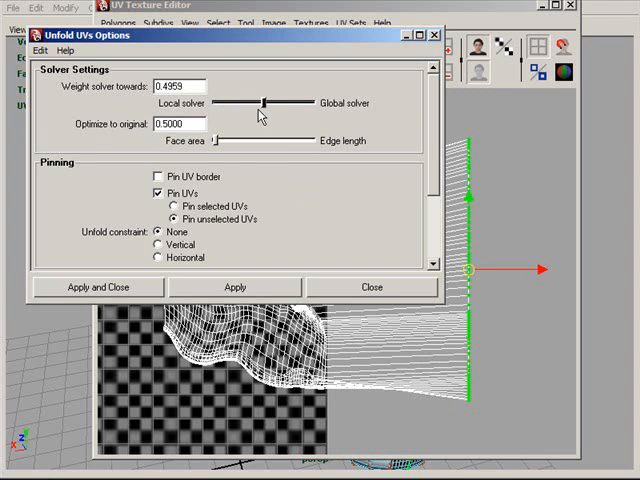
{"action": "mouse_move", "coordinate": [374, 132]}
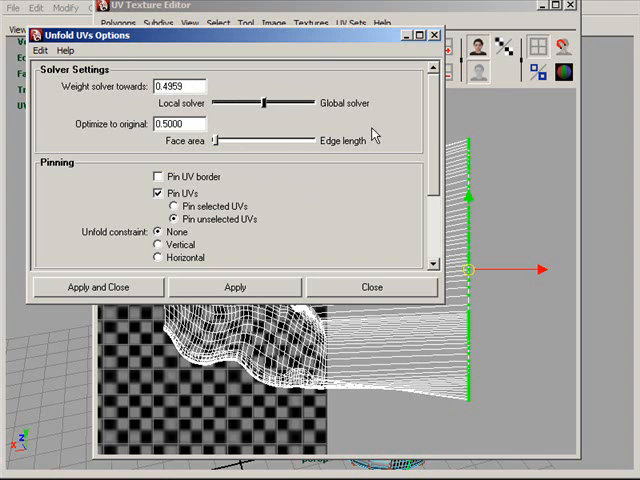
{"action": "mouse_move", "coordinate": [228, 250]}
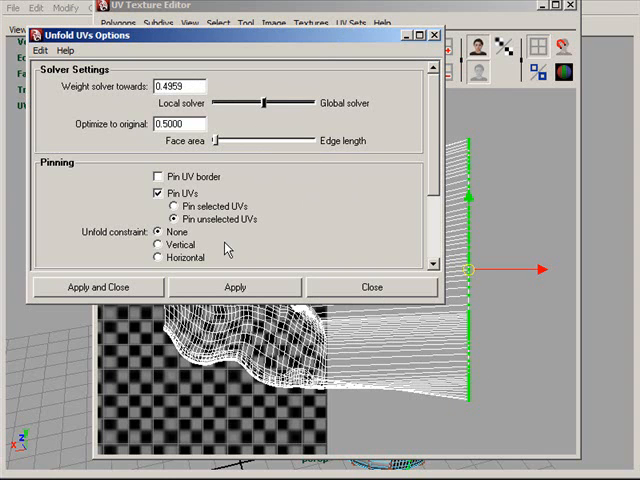
{"action": "left_click", "coordinate": [158, 206]}
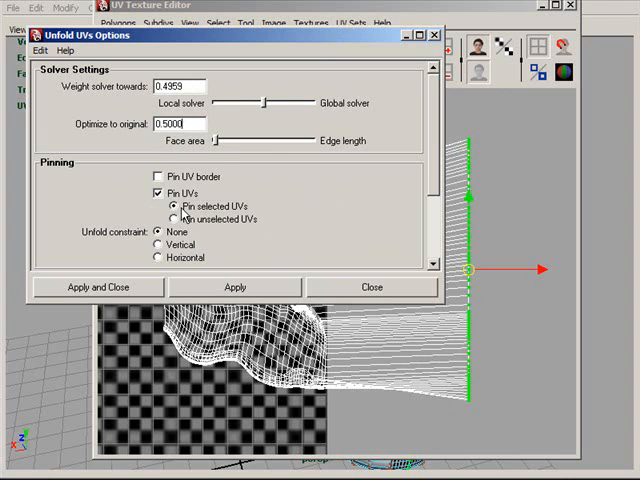
{"action": "mouse_move", "coordinate": [200, 148]}
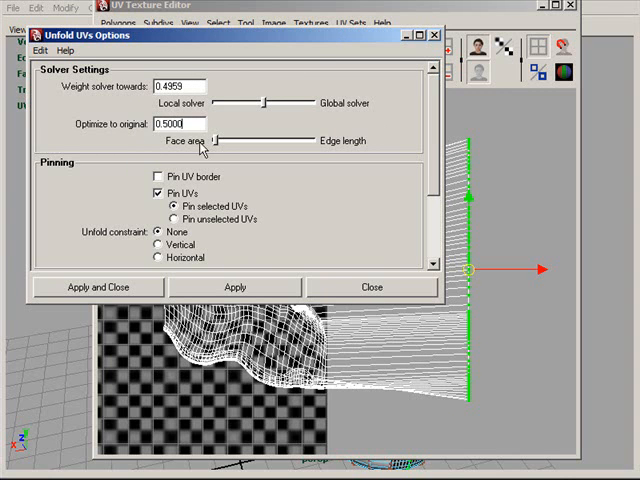
{"action": "mouse_move", "coordinate": [356, 144]}
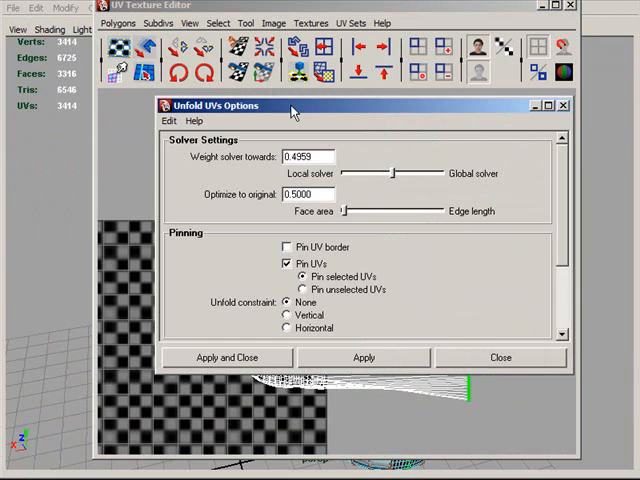
{"action": "left_click", "coordinate": [228, 356]}
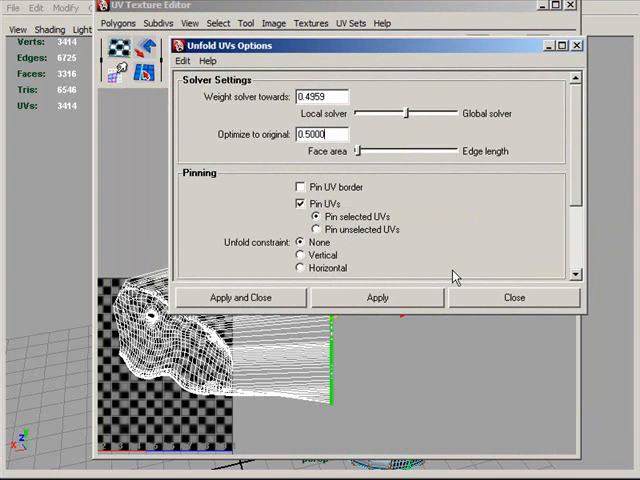
{"action": "mouse_move", "coordinate": [360, 152]}
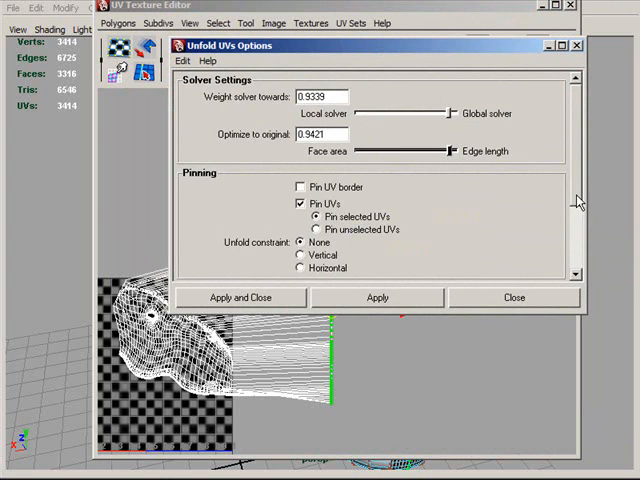
Scroll to Other Settings and bring the UV editor back to the front
{"action": "scroll", "scroll_direction": "down", "scroll_amount": 3}
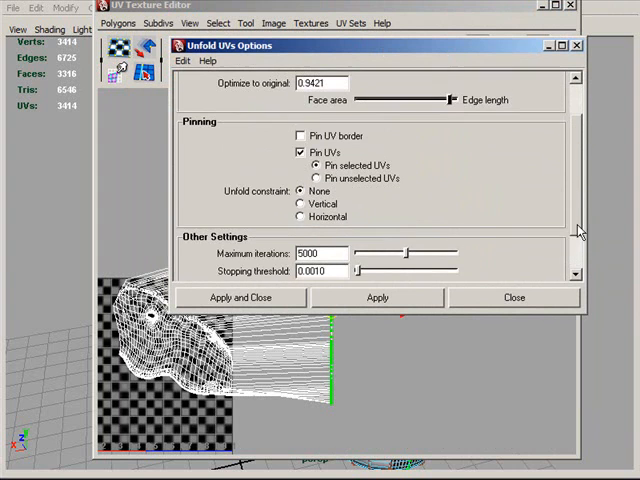
{"action": "left_click", "coordinate": [300, 216]}
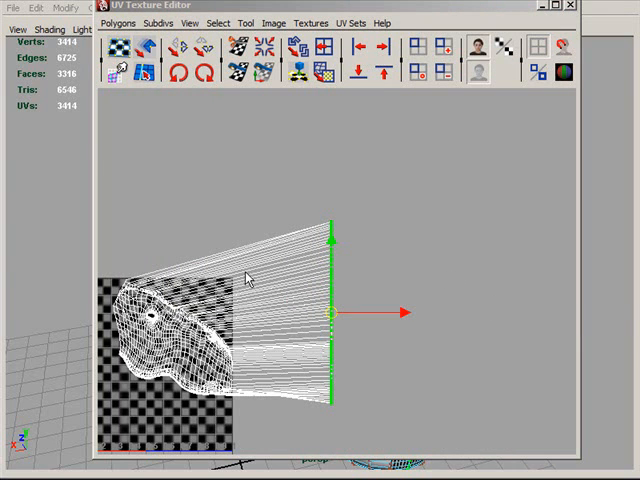
{"action": "mouse_move", "coordinate": [318, 238]}
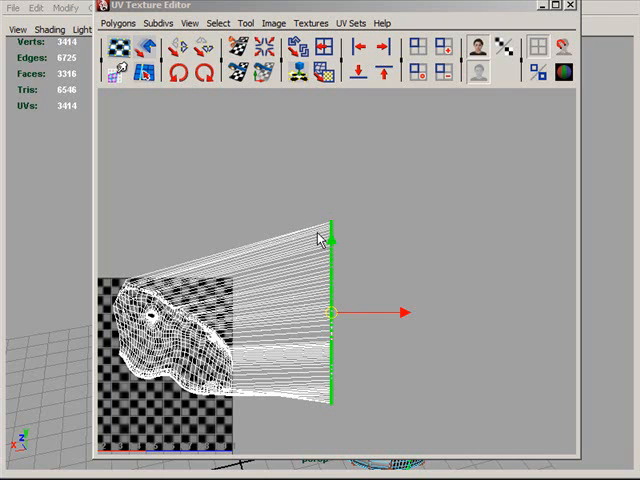
{"action": "mouse_move", "coordinate": [286, 140]}
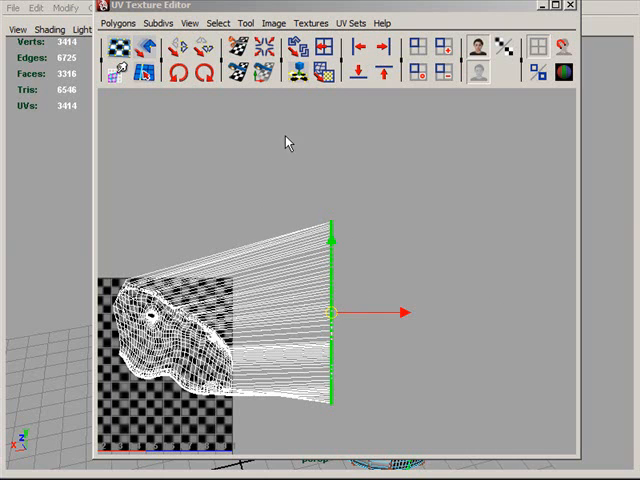
{"action": "mouse_move", "coordinate": [332, 140]}
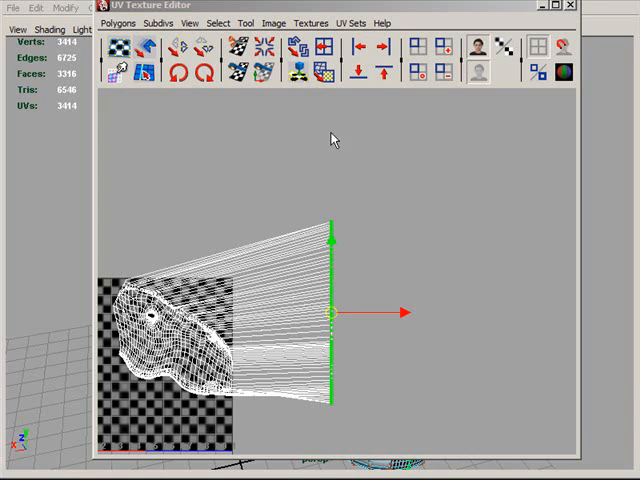
{"action": "mouse_move", "coordinate": [368, 158]}
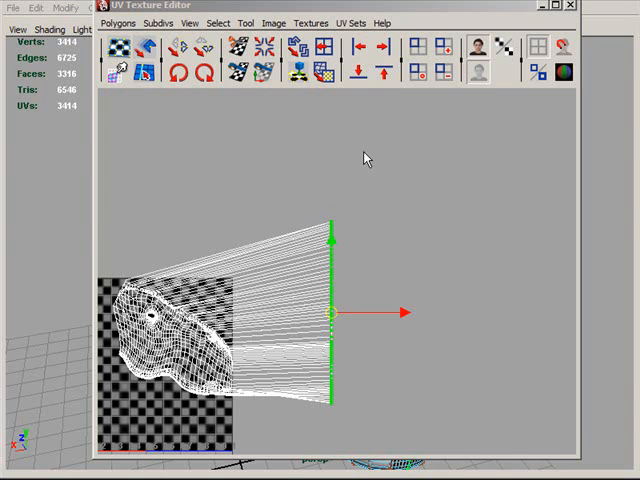
{"action": "mouse_move", "coordinate": [292, 302]}
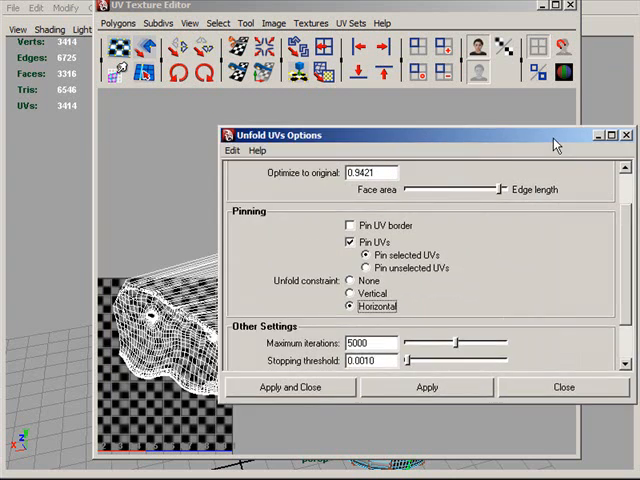
Apply the unfold to flatten the head's UVs into an even layout
{"action": "left_click", "coordinate": [292, 388]}
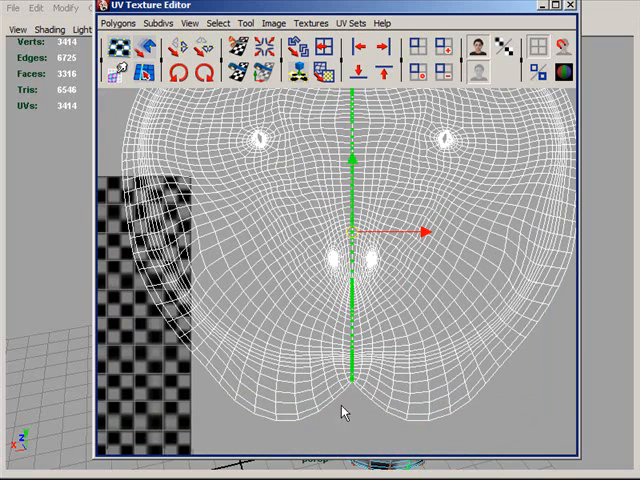
{"action": "mouse_move", "coordinate": [520, 294]}
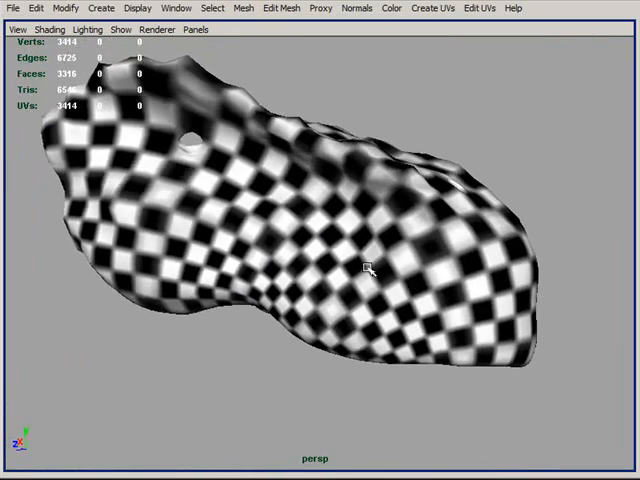
{"action": "mouse_move", "coordinate": [256, 304]}
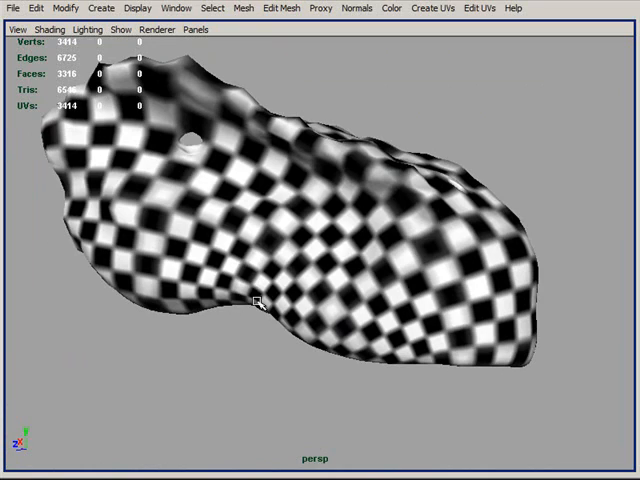